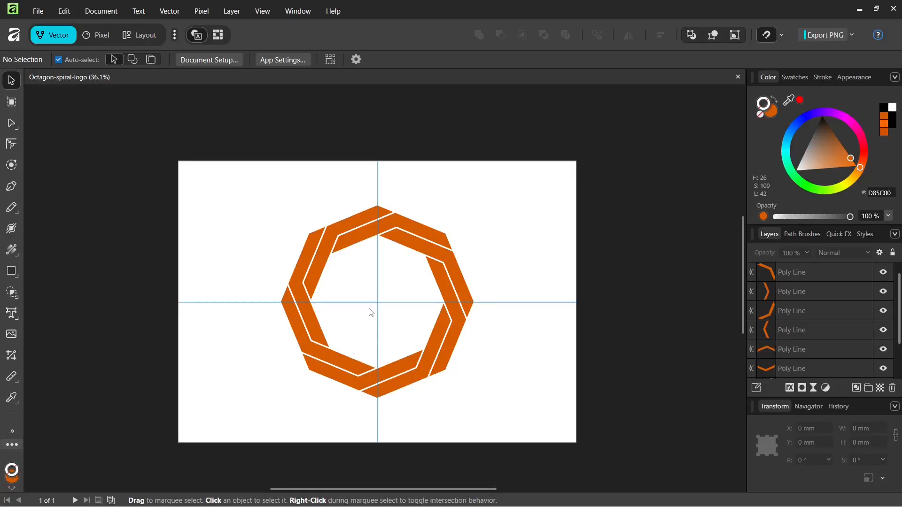
Step: Create a new blank A3 document from the File menu
scroll(up, 3)
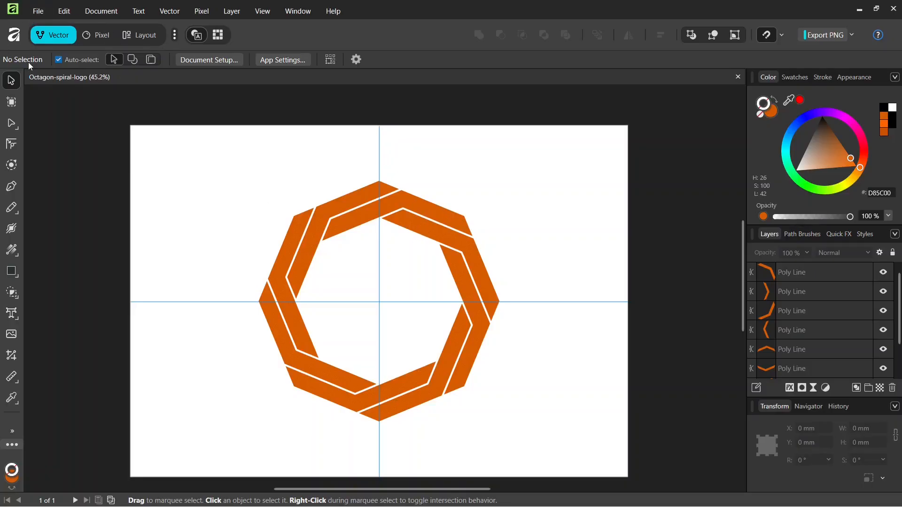
mouse_move(257, 225)
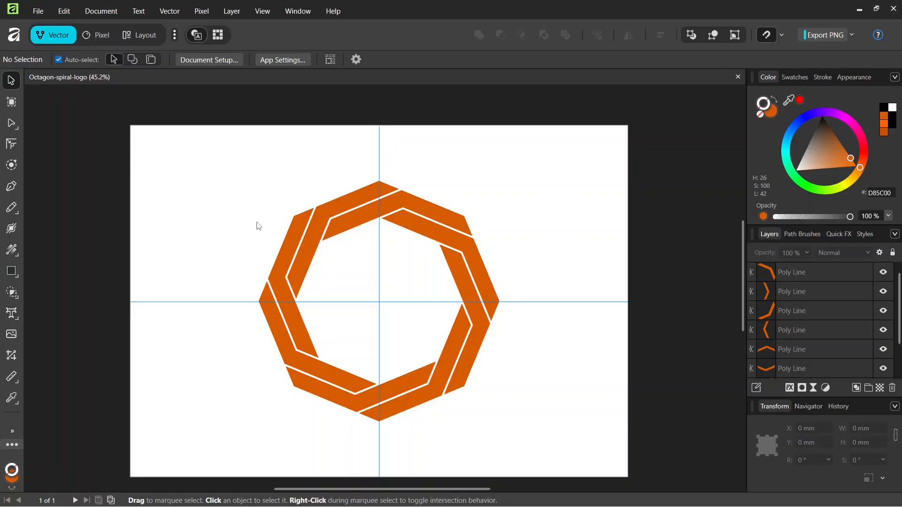
click(37, 11)
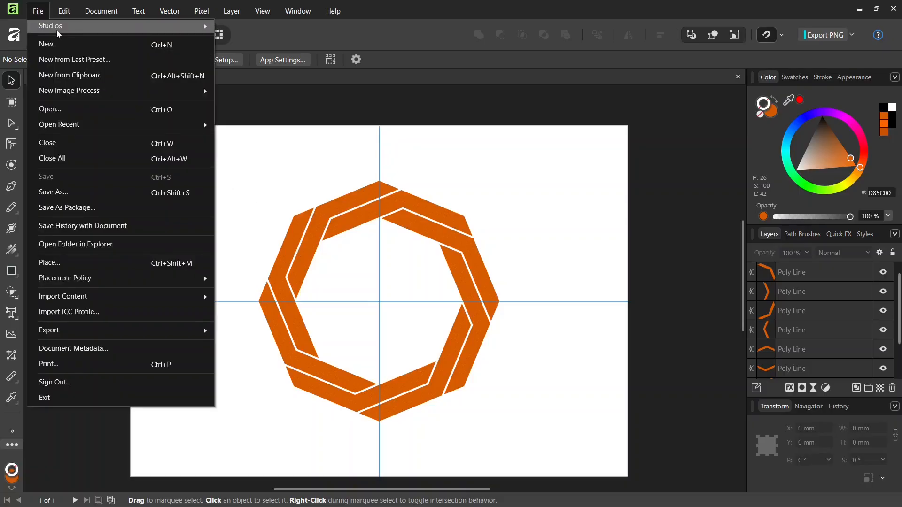
click(48, 44)
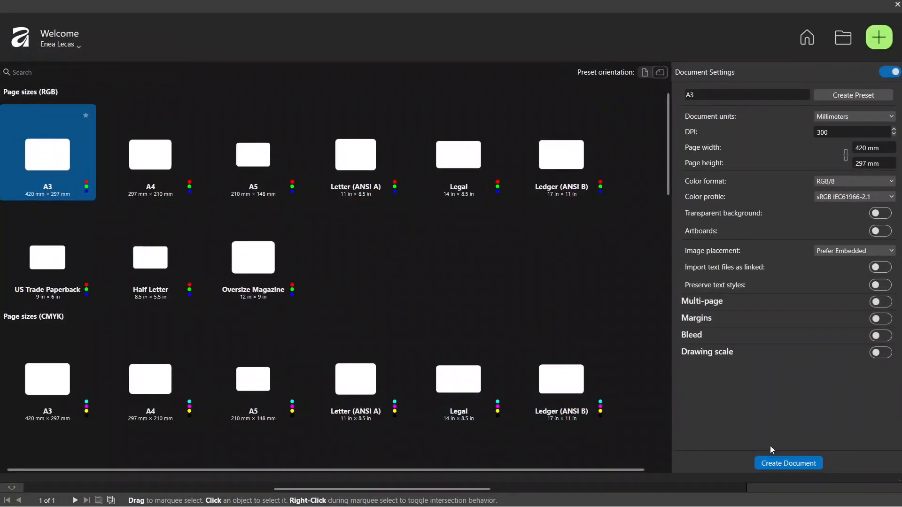
click(787, 464)
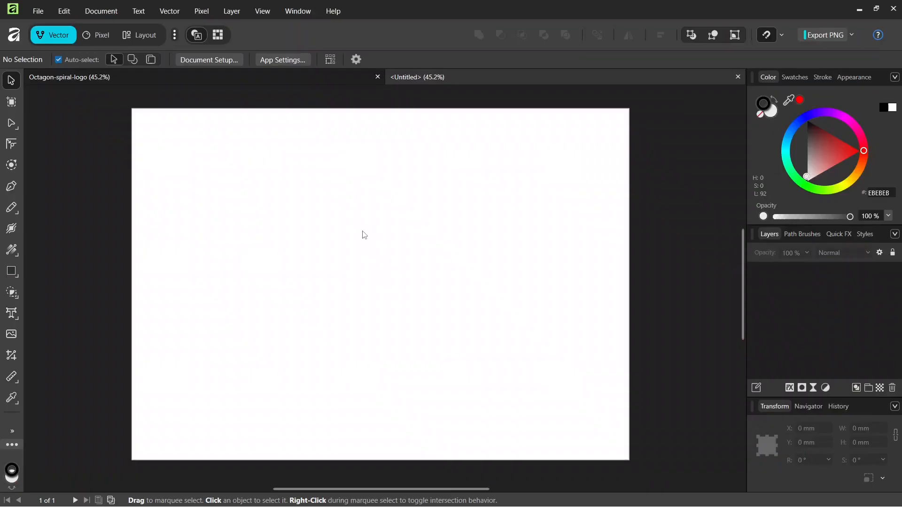
Step: Add horizontal and vertical guides crossing at the page centre via the Guides settings
click(262, 11)
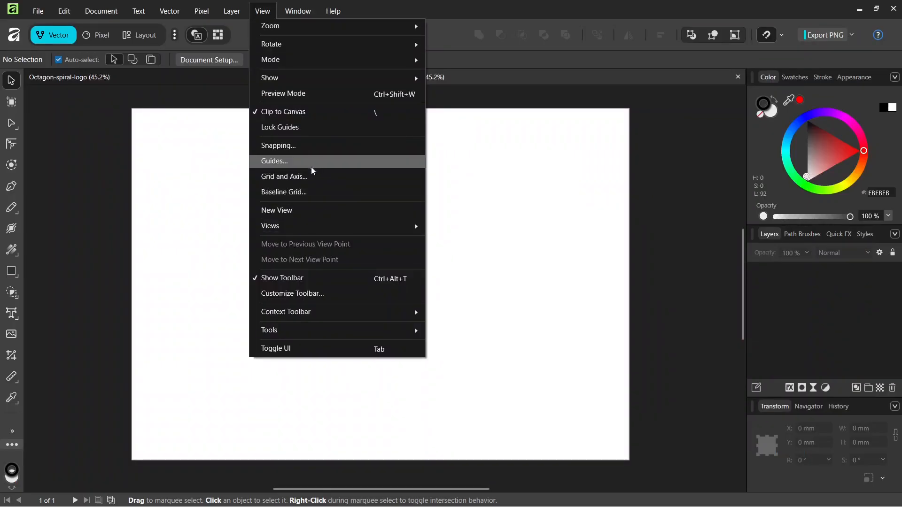
click(273, 162)
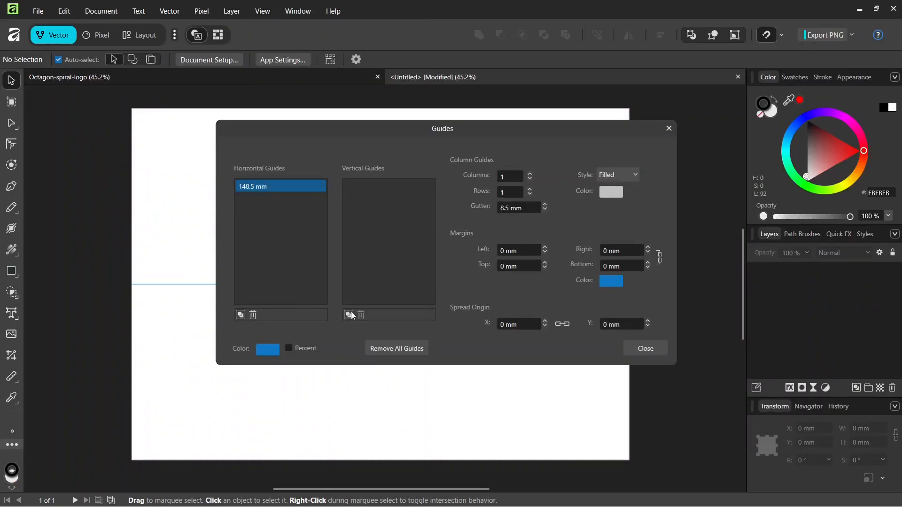
click(645, 348)
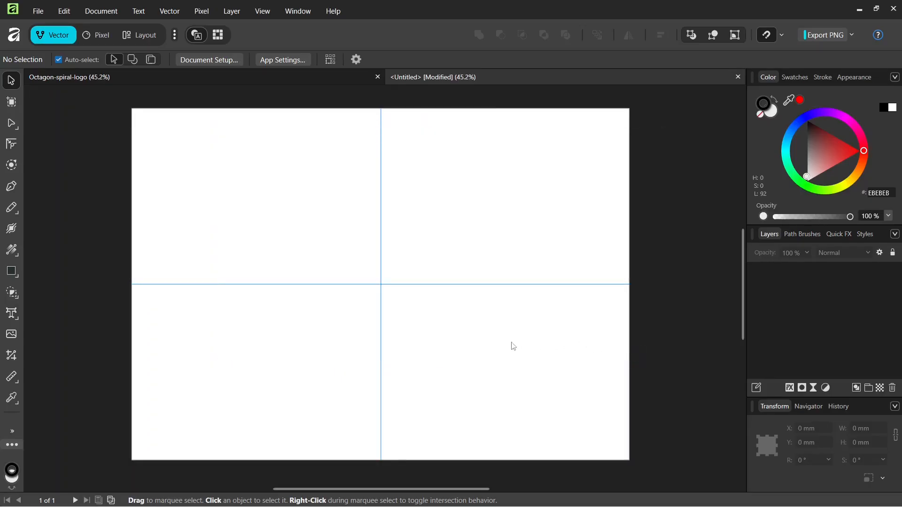
mouse_move(424, 171)
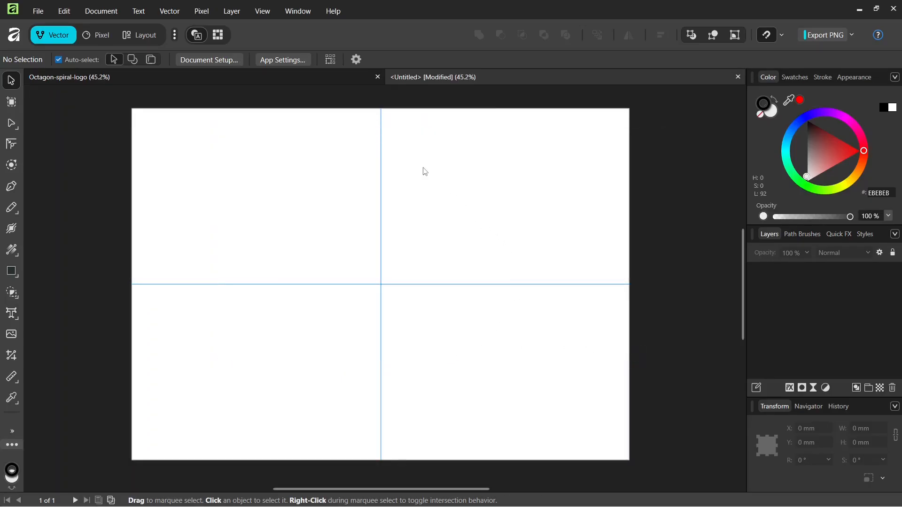
mouse_move(370, 326)
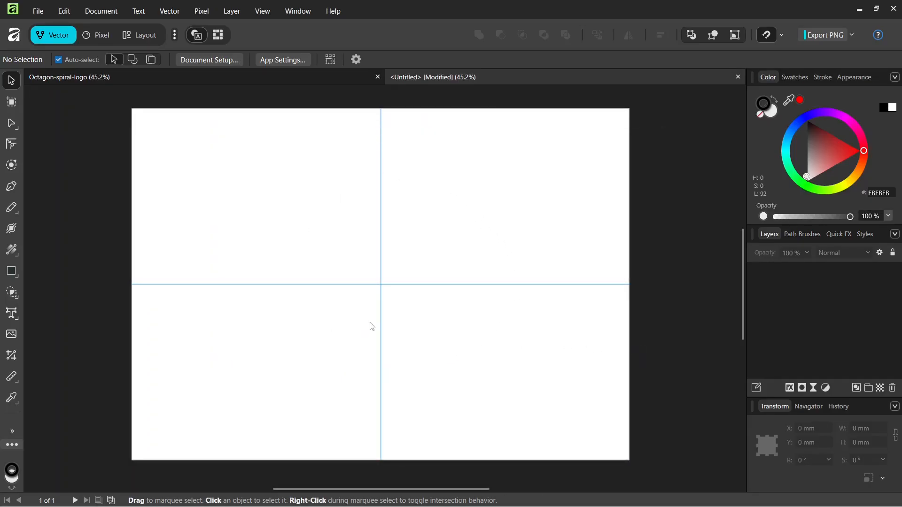
mouse_move(229, 272)
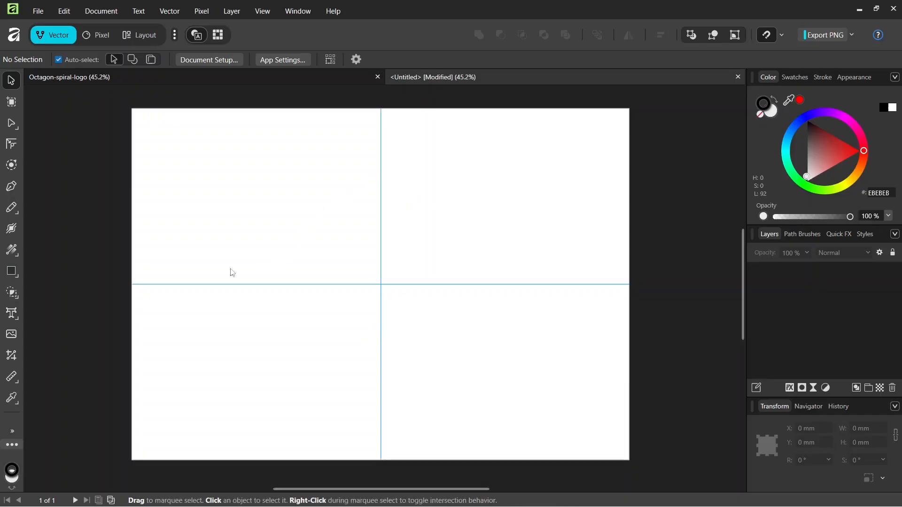
Step: Draw an 8-sided orange polygon with no stroke, about 188 mm square, centred on the guides
click(11, 271)
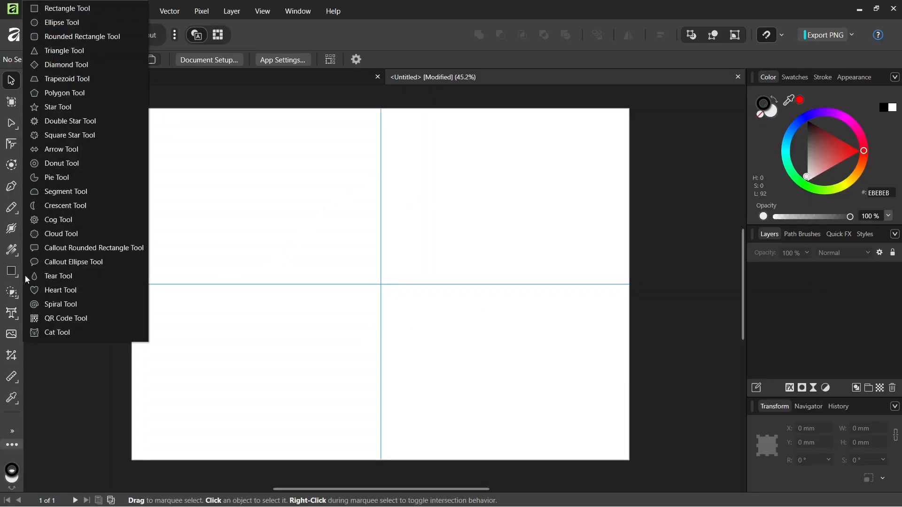
click(64, 93)
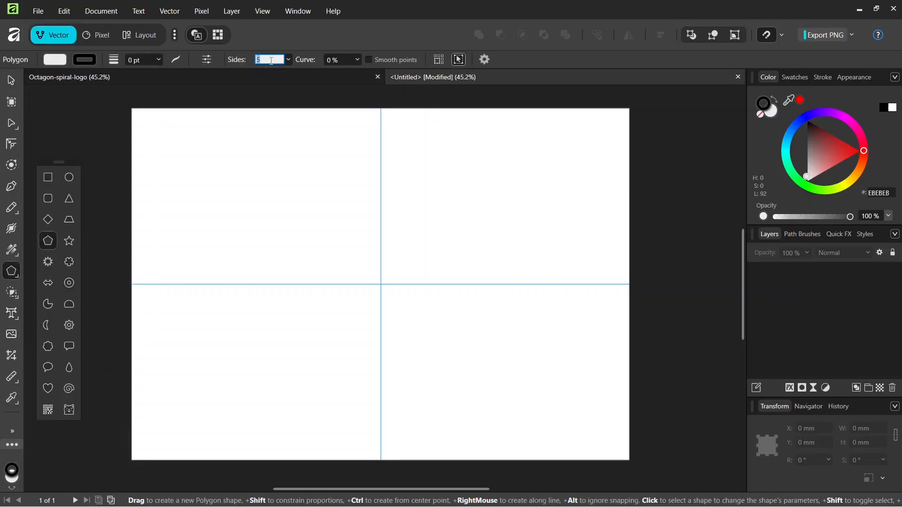
text(8)
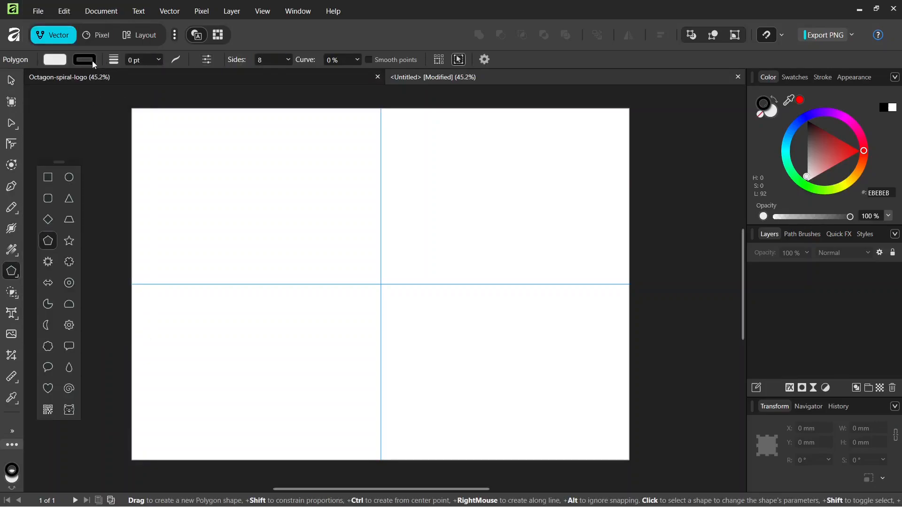
click(54, 59)
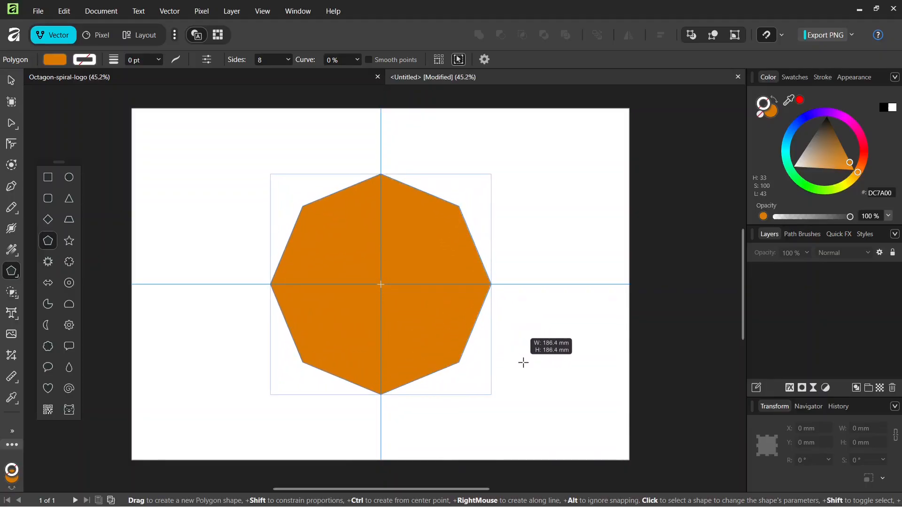
click(380, 282)
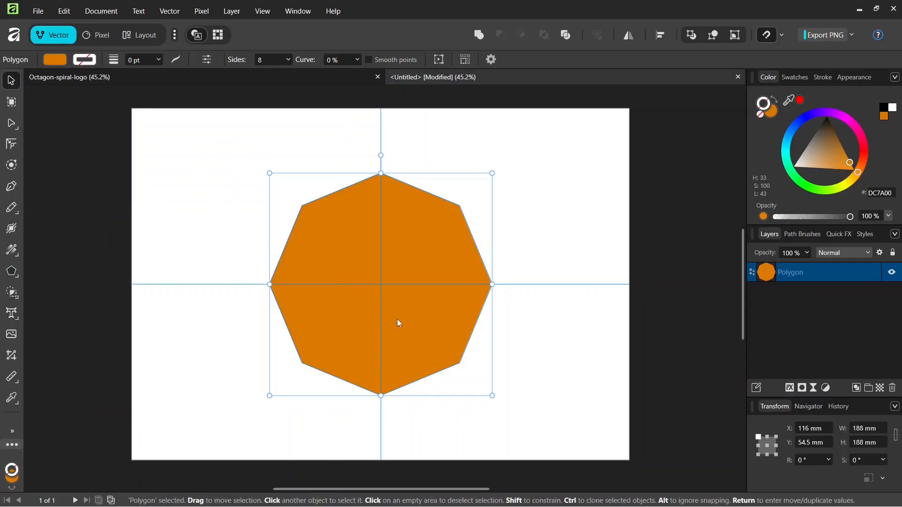
mouse_move(369, 322)
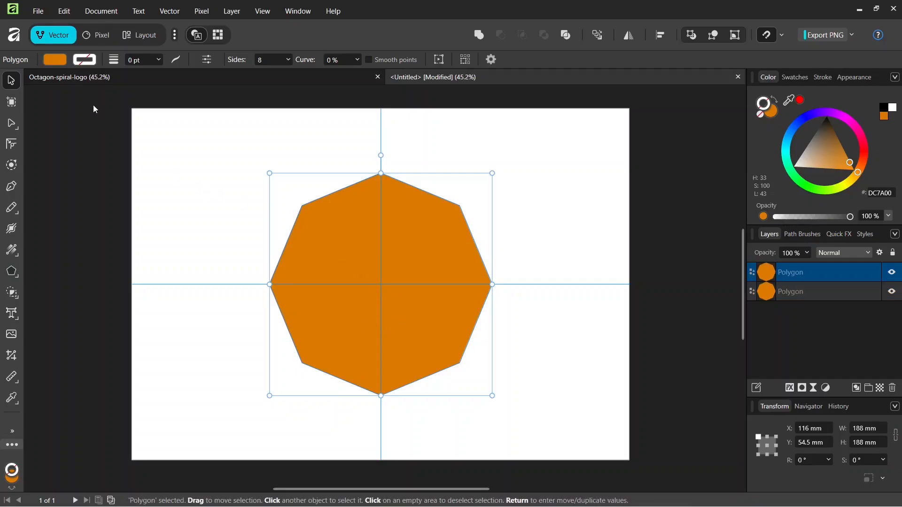
Step: Fill the duplicated octagon black and centre it smaller over the orange original
click(54, 60)
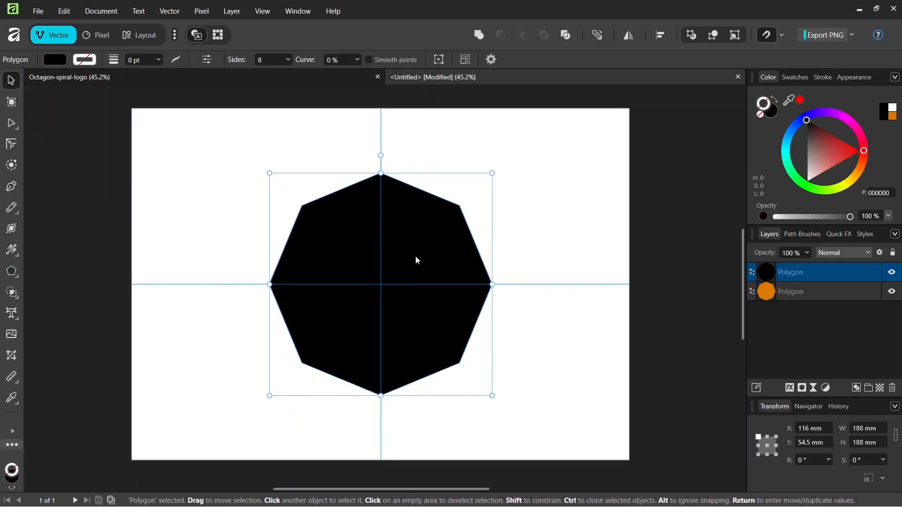
mouse_move(492, 174)
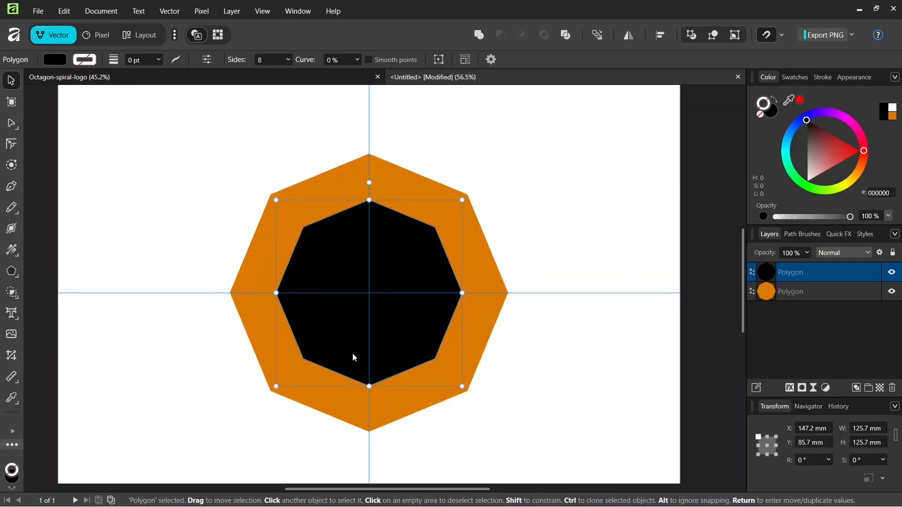
mouse_move(461, 200)
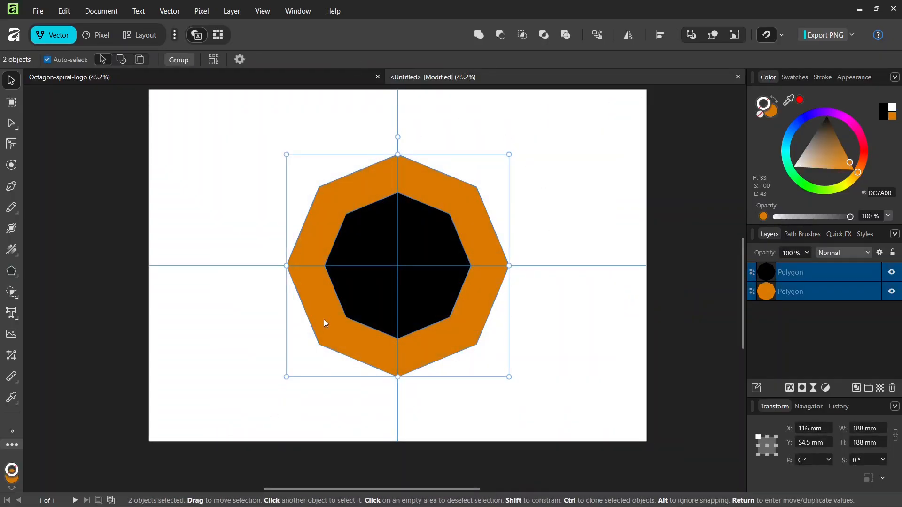
Step: Subtract the black inner octagon from the orange one to leave an octagonal ring
scroll(up, 3)
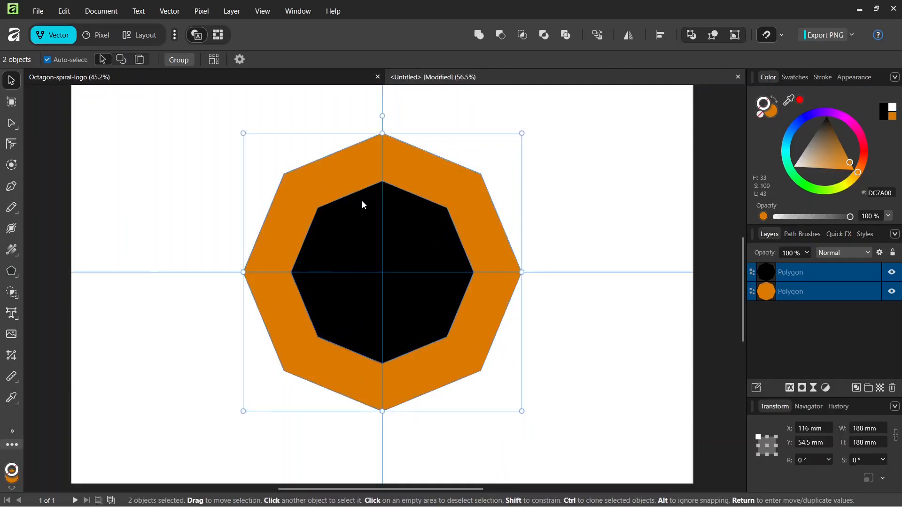
mouse_move(390, 169)
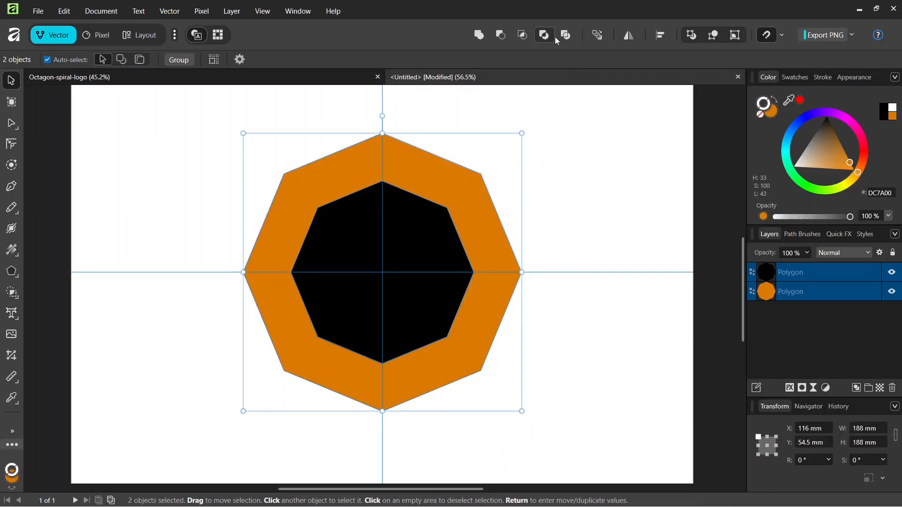
mouse_move(500, 35)
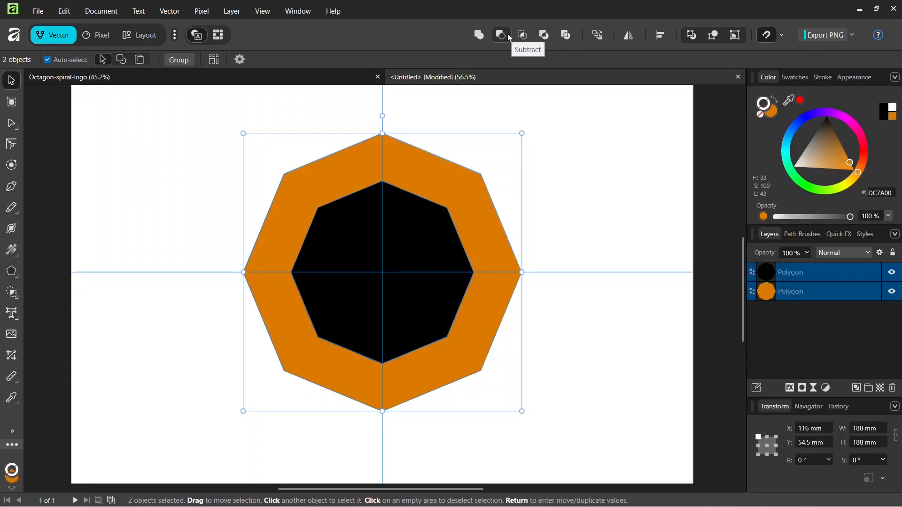
click(500, 34)
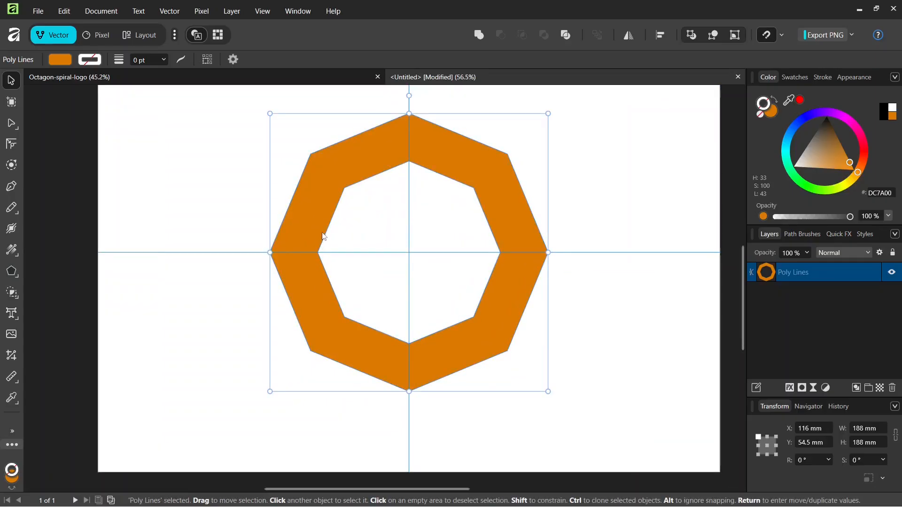
mouse_move(518, 228)
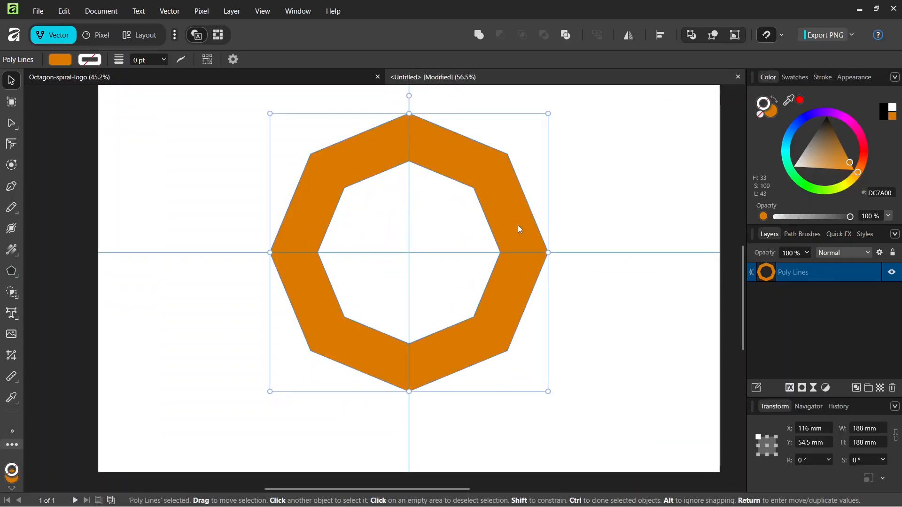
mouse_move(366, 182)
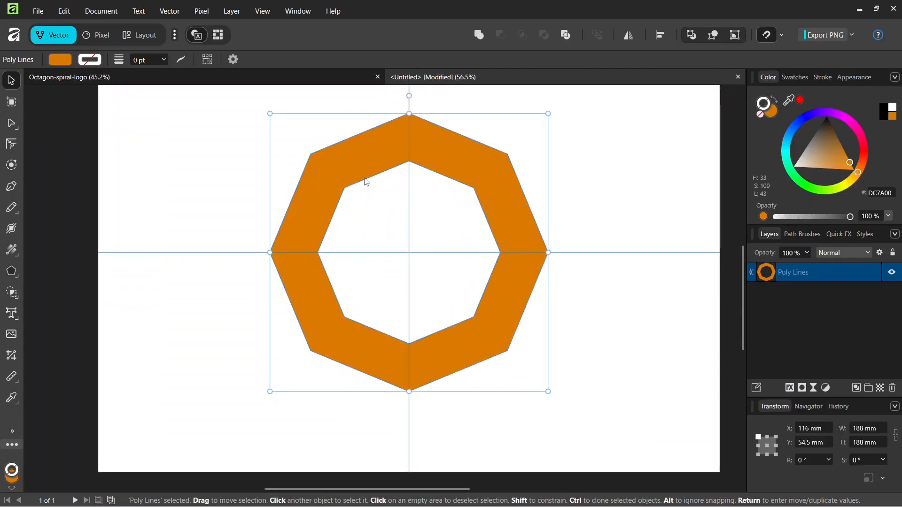
Step: Enable Transform Origin in the object handling options so the ring pivots on its centre
click(232, 58)
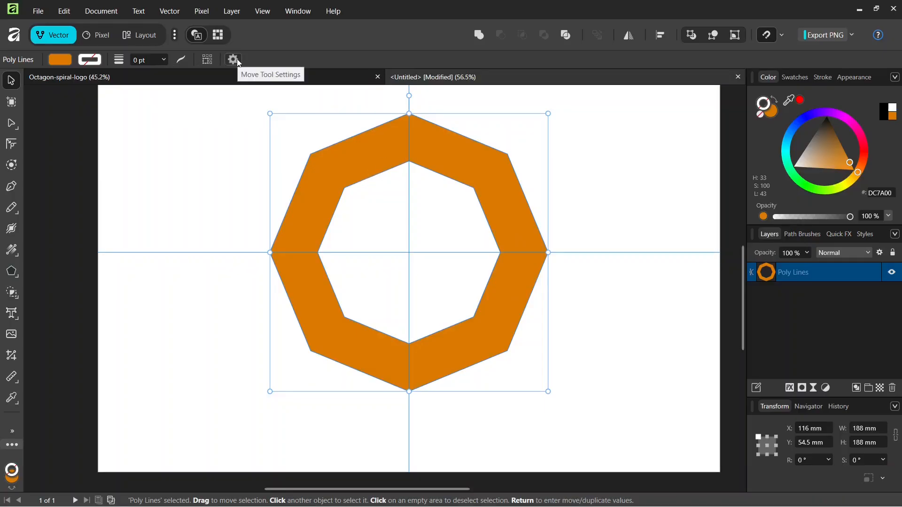
click(233, 60)
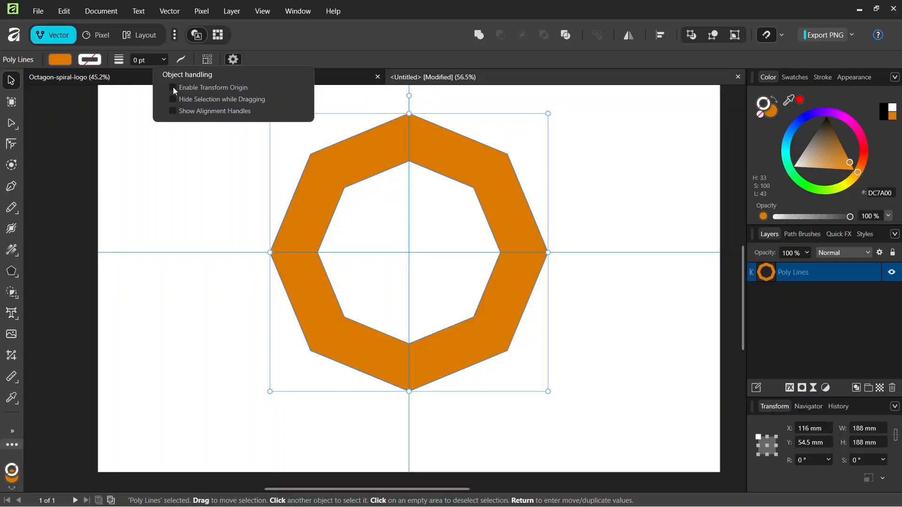
click(172, 87)
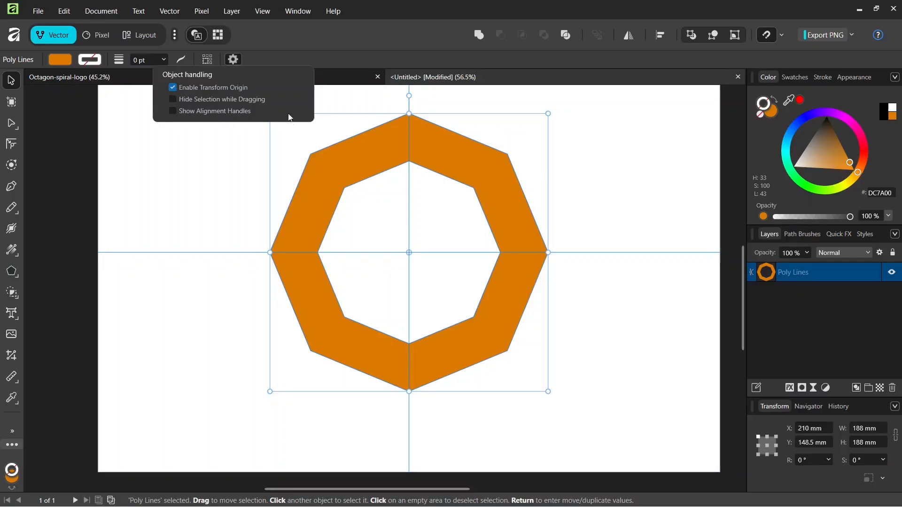
click(369, 268)
text(22)
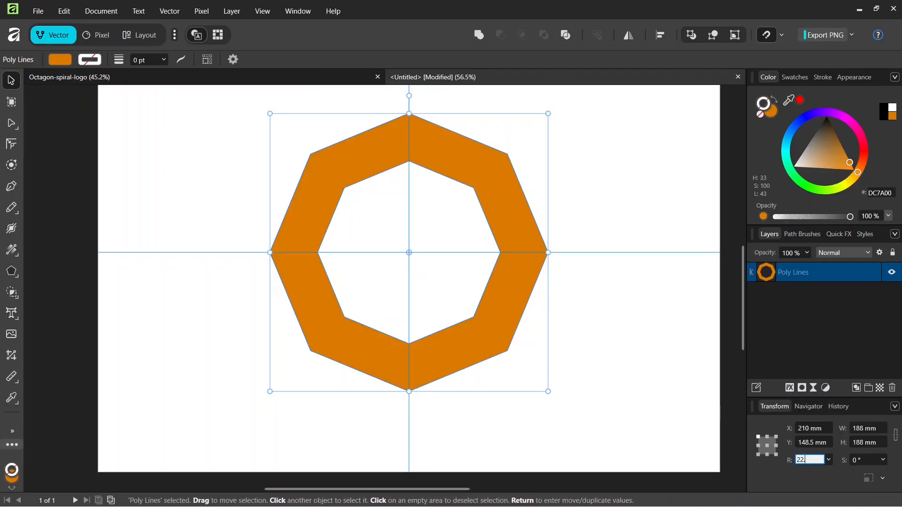
Step: Apply a 22.5° rotation to the ring so its top and bottom edges lie flat
key(Return)
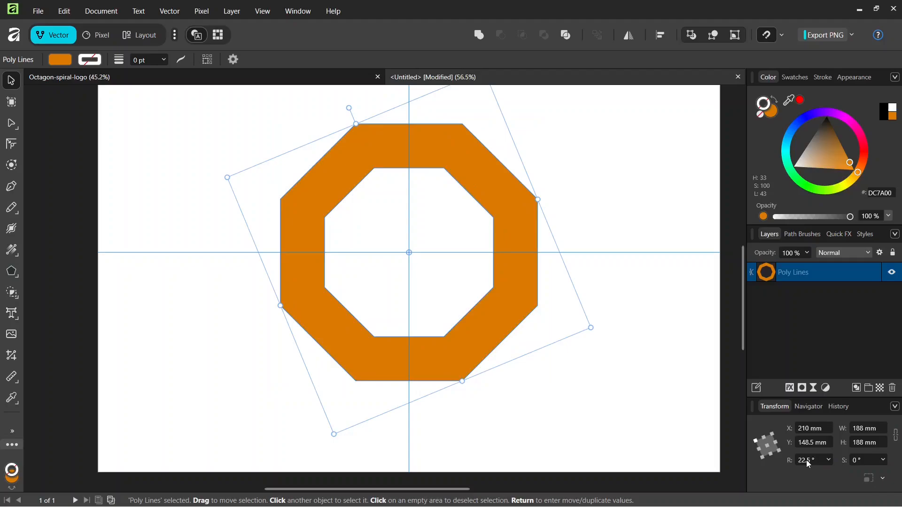
click(523, 264)
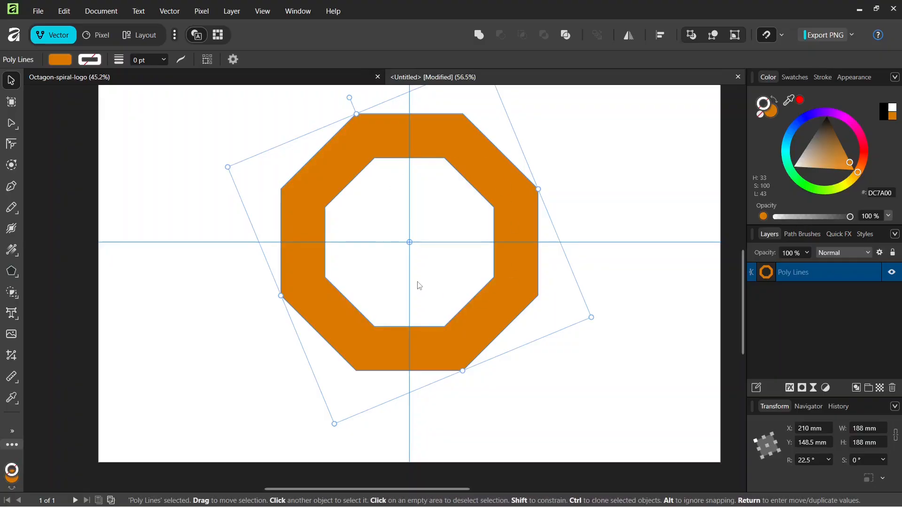
mouse_move(69, 192)
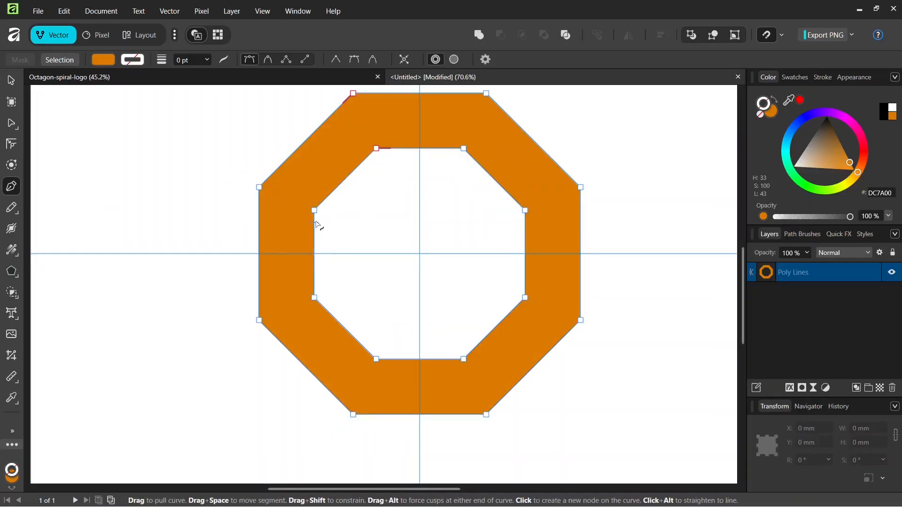
Step: Draw a bent Pen line from the ring's inner corner out past its top-left outer edge
scroll(up, 3)
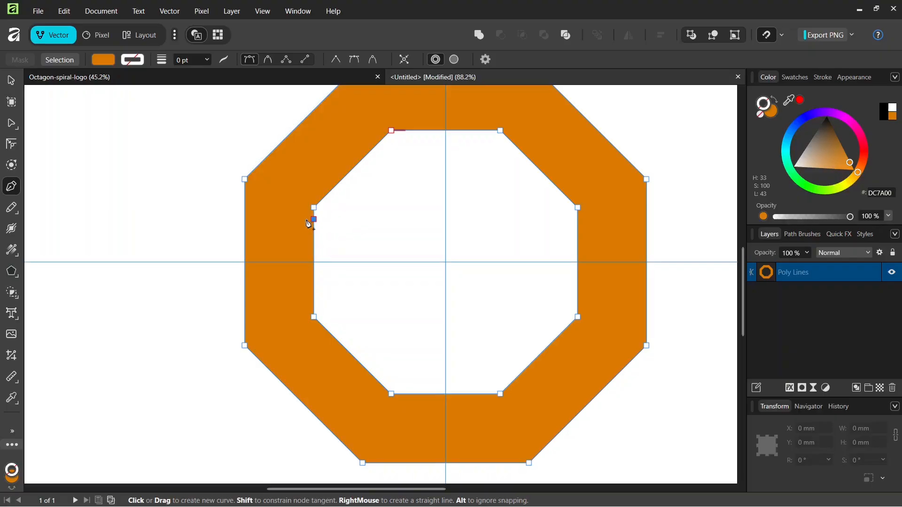
mouse_move(325, 236)
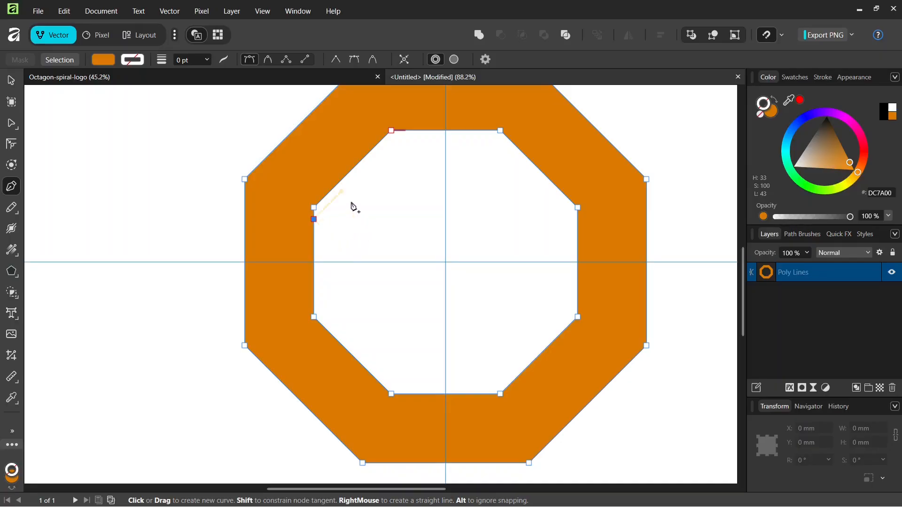
mouse_move(315, 175)
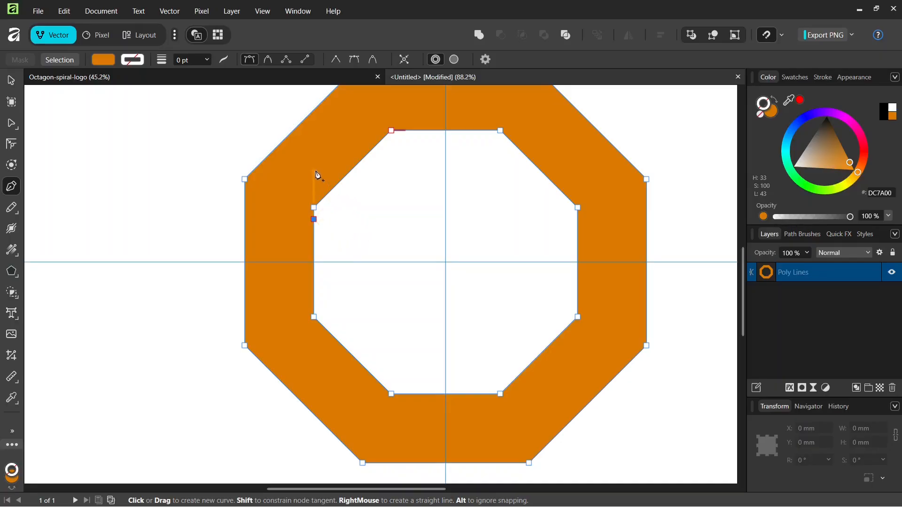
scroll(down, 3)
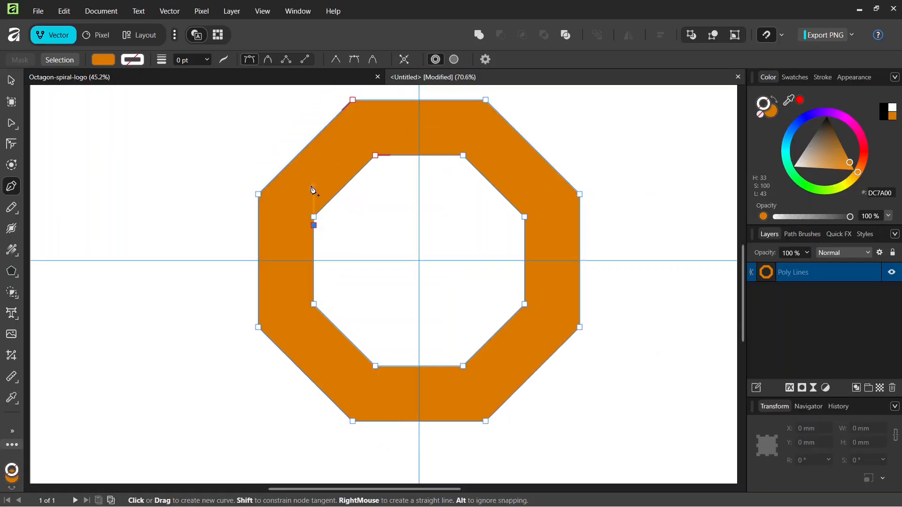
click(314, 173)
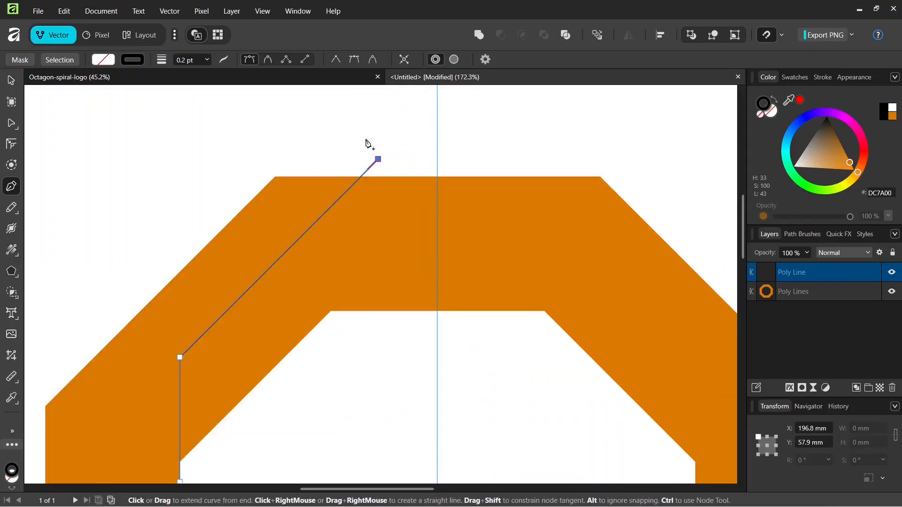
mouse_move(370, 171)
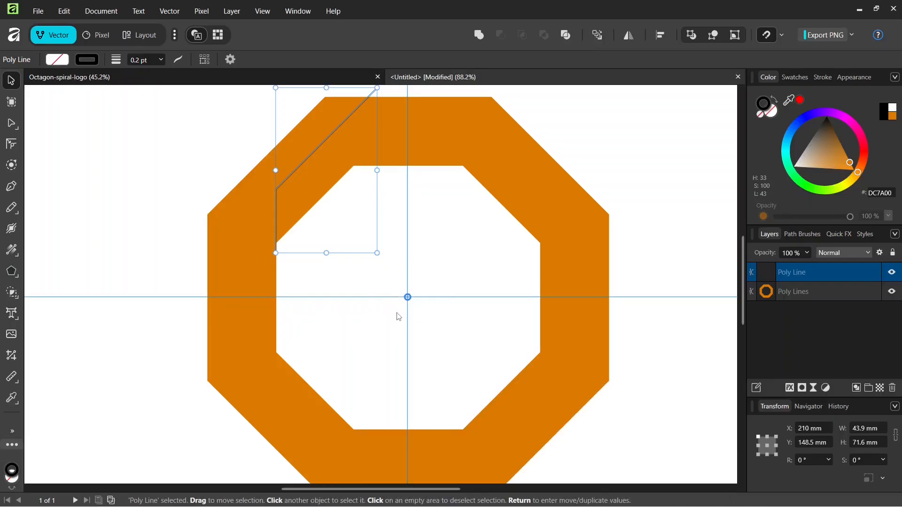
Step: Duplicate the cutting line 7 times with 360/8 rotation around the ring centre
key(Return)
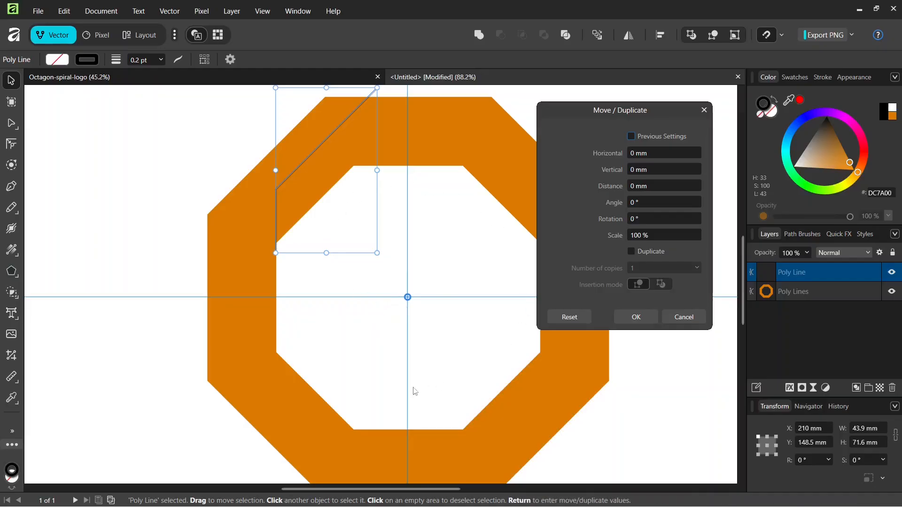
mouse_move(336, 145)
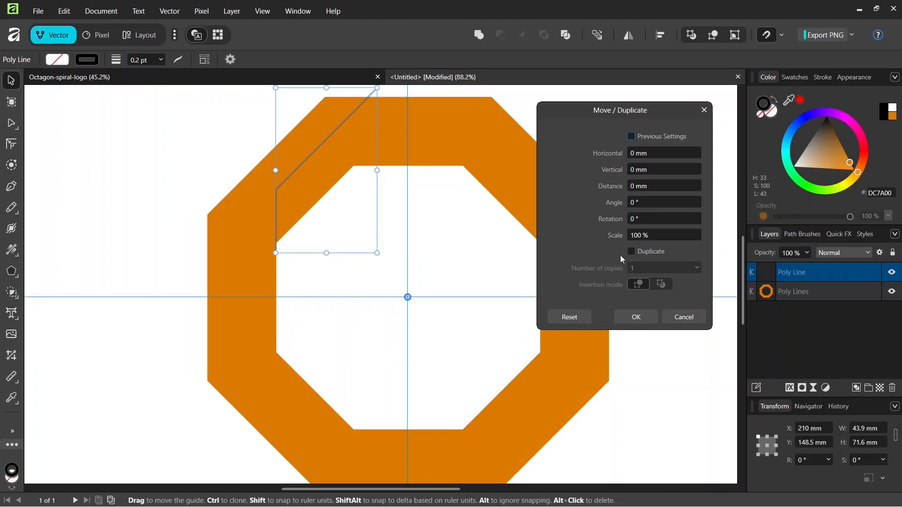
click(631, 251)
text(360)
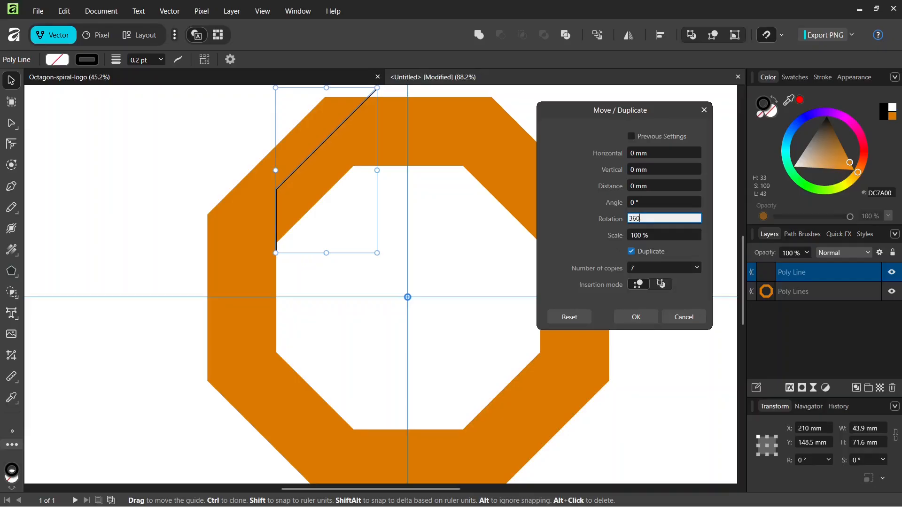
text(/)
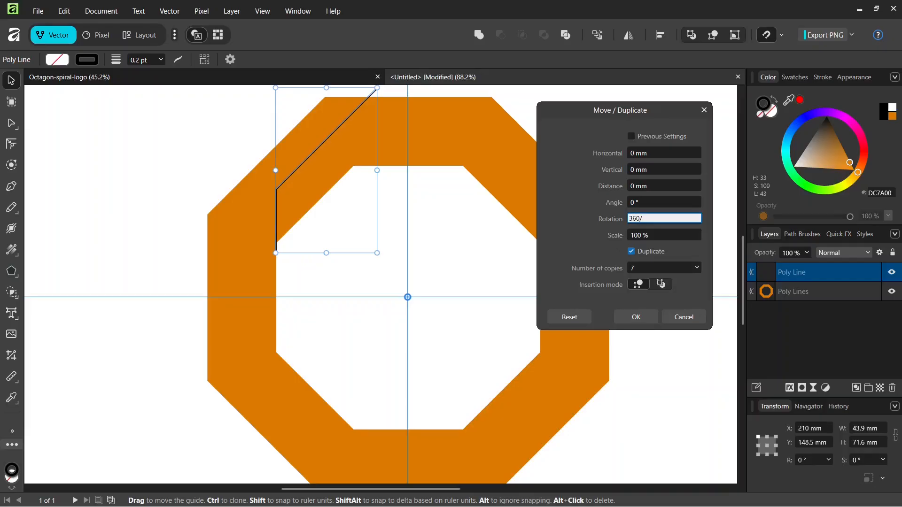
click(635, 316)
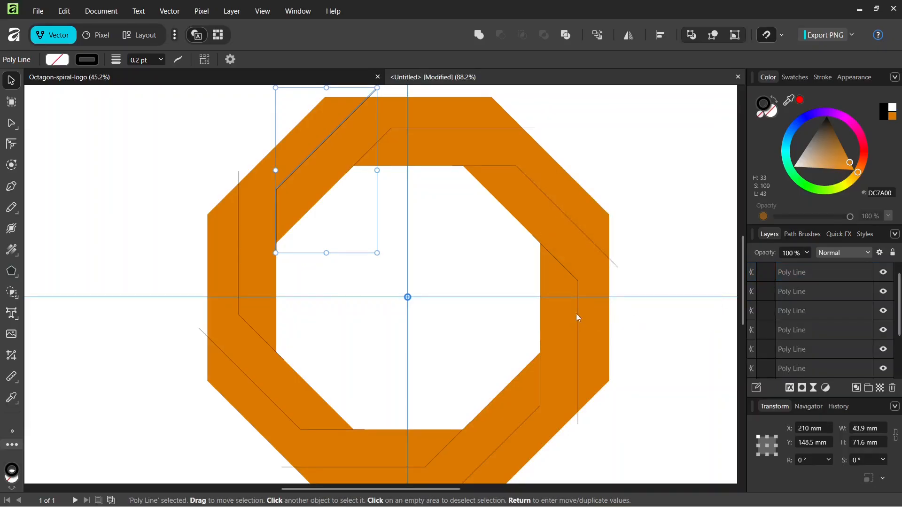
Step: Divide the ring by all eight cutting lines into separate spiral branch pieces
scroll(down, 3)
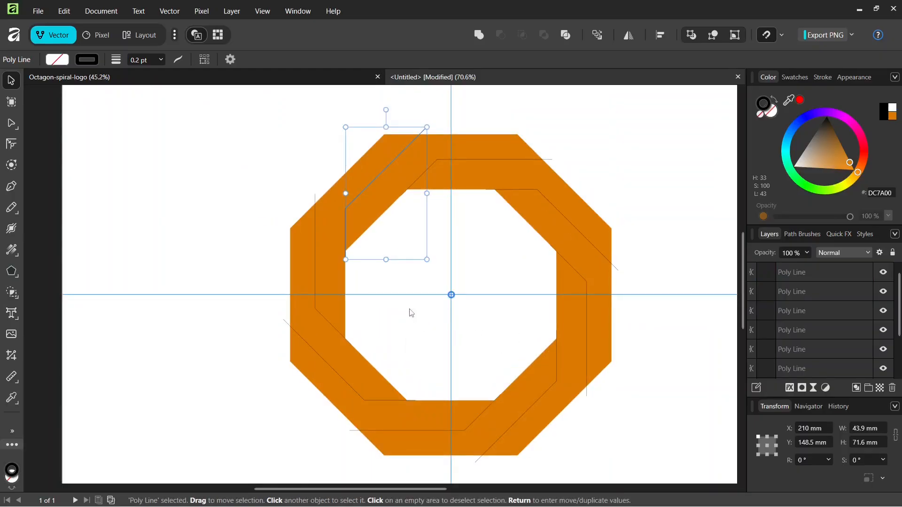
mouse_move(436, 376)
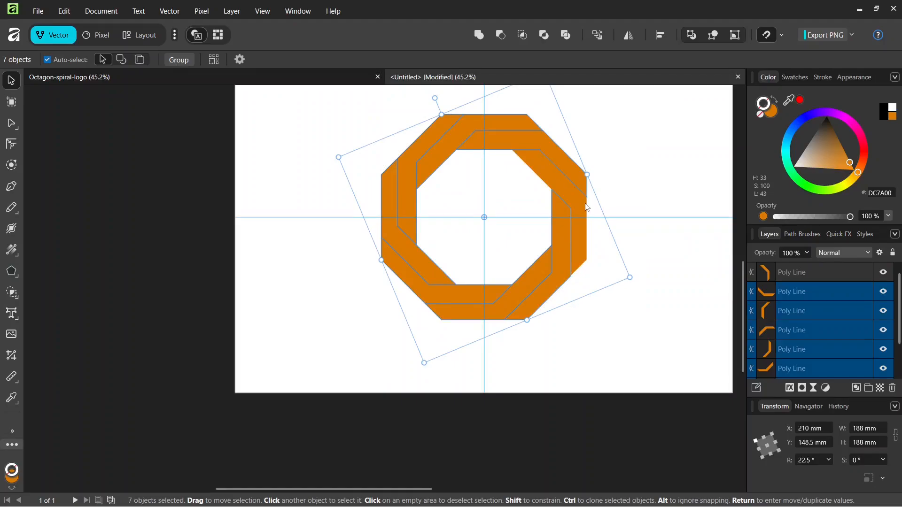
mouse_move(387, 226)
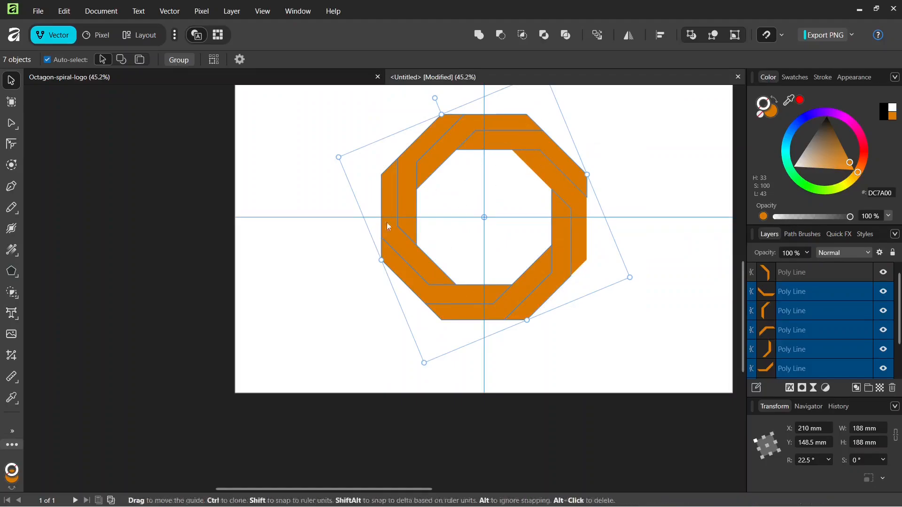
Step: Give the pieces a small negative Contour offset so thin white gaps separate them
click(12, 165)
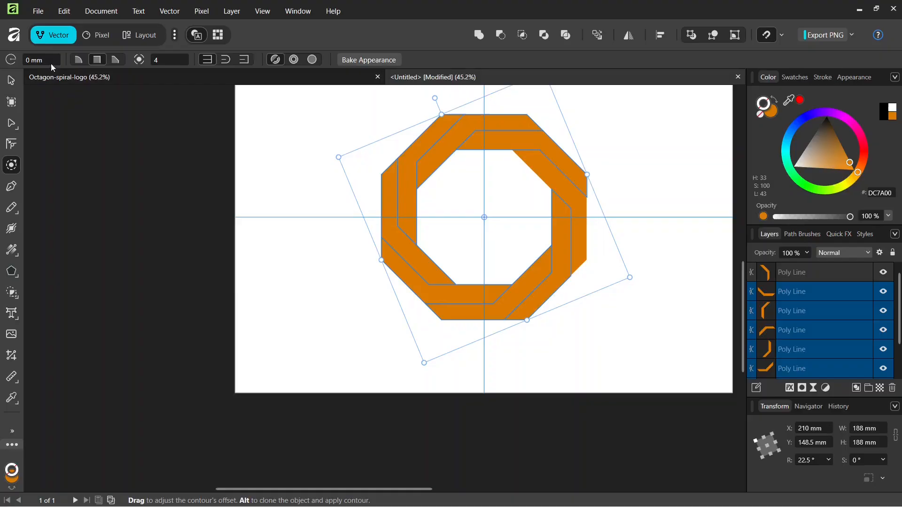
triple_click(40, 59)
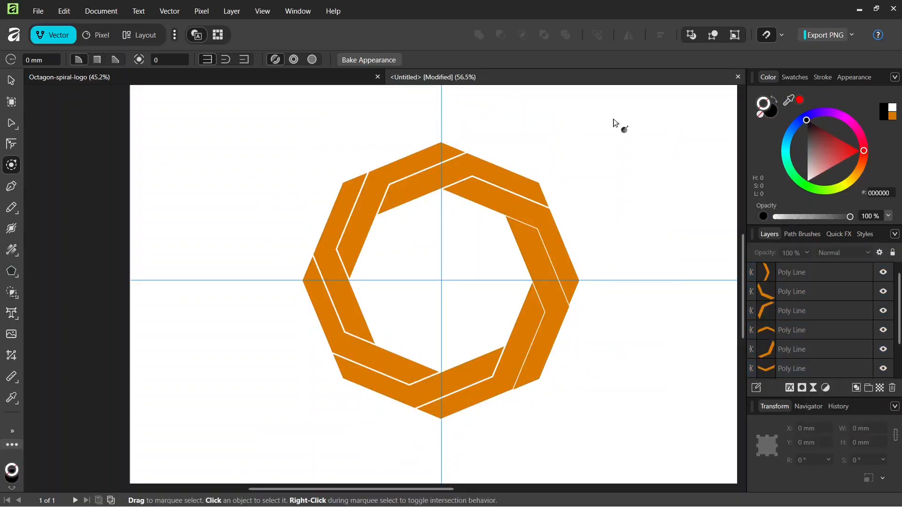
mouse_move(436, 160)
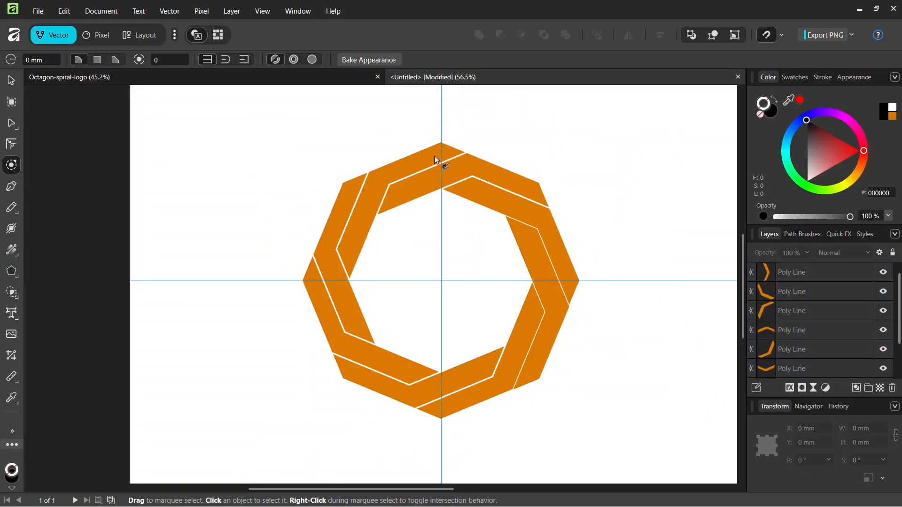
mouse_move(106, 169)
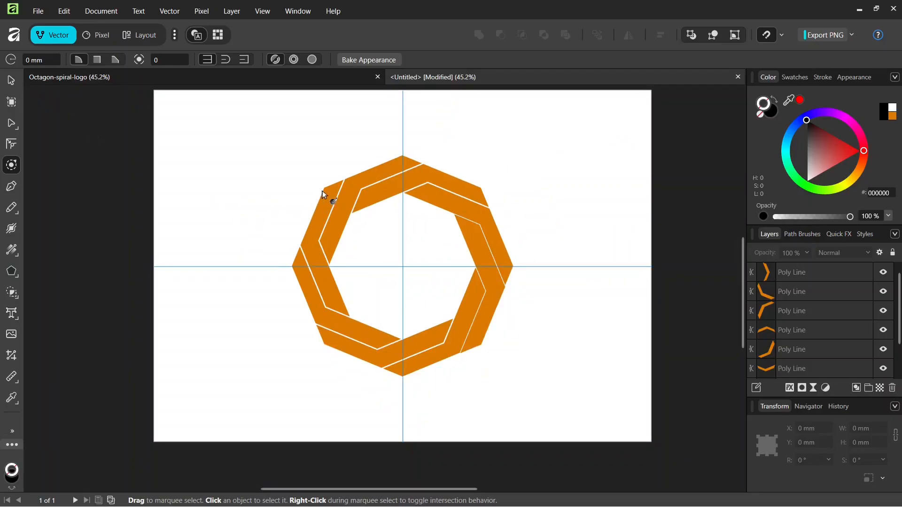
scroll(up, 3)
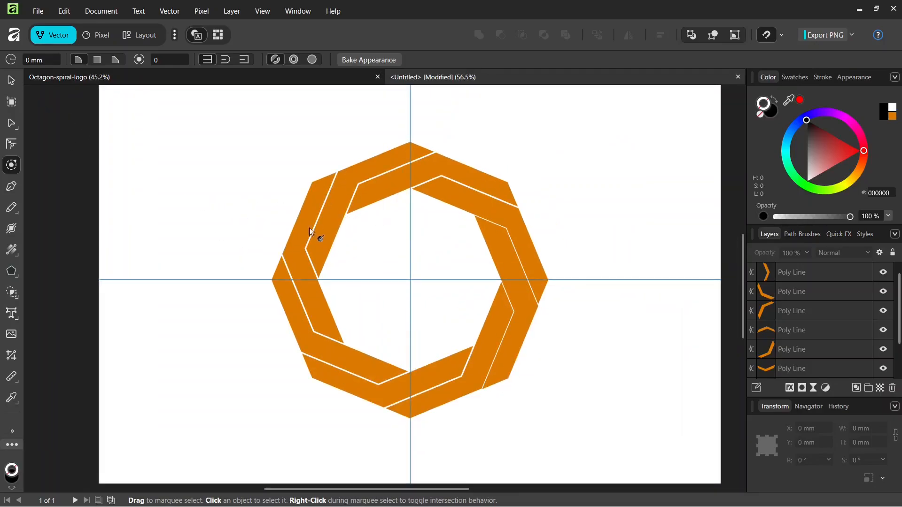
mouse_move(330, 143)
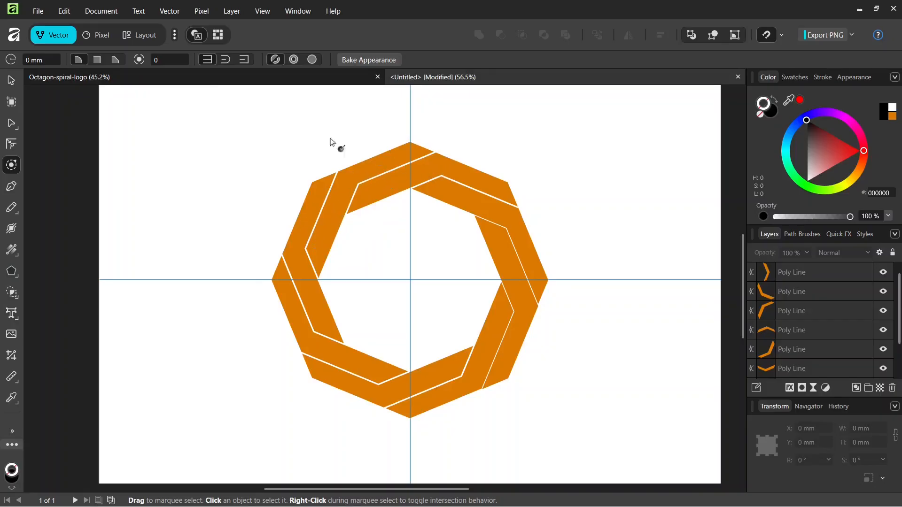
mouse_move(356, 186)
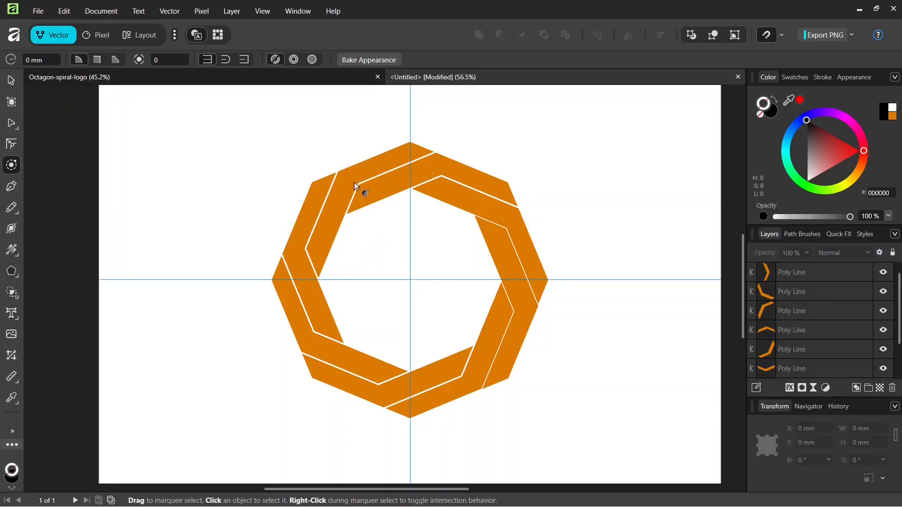